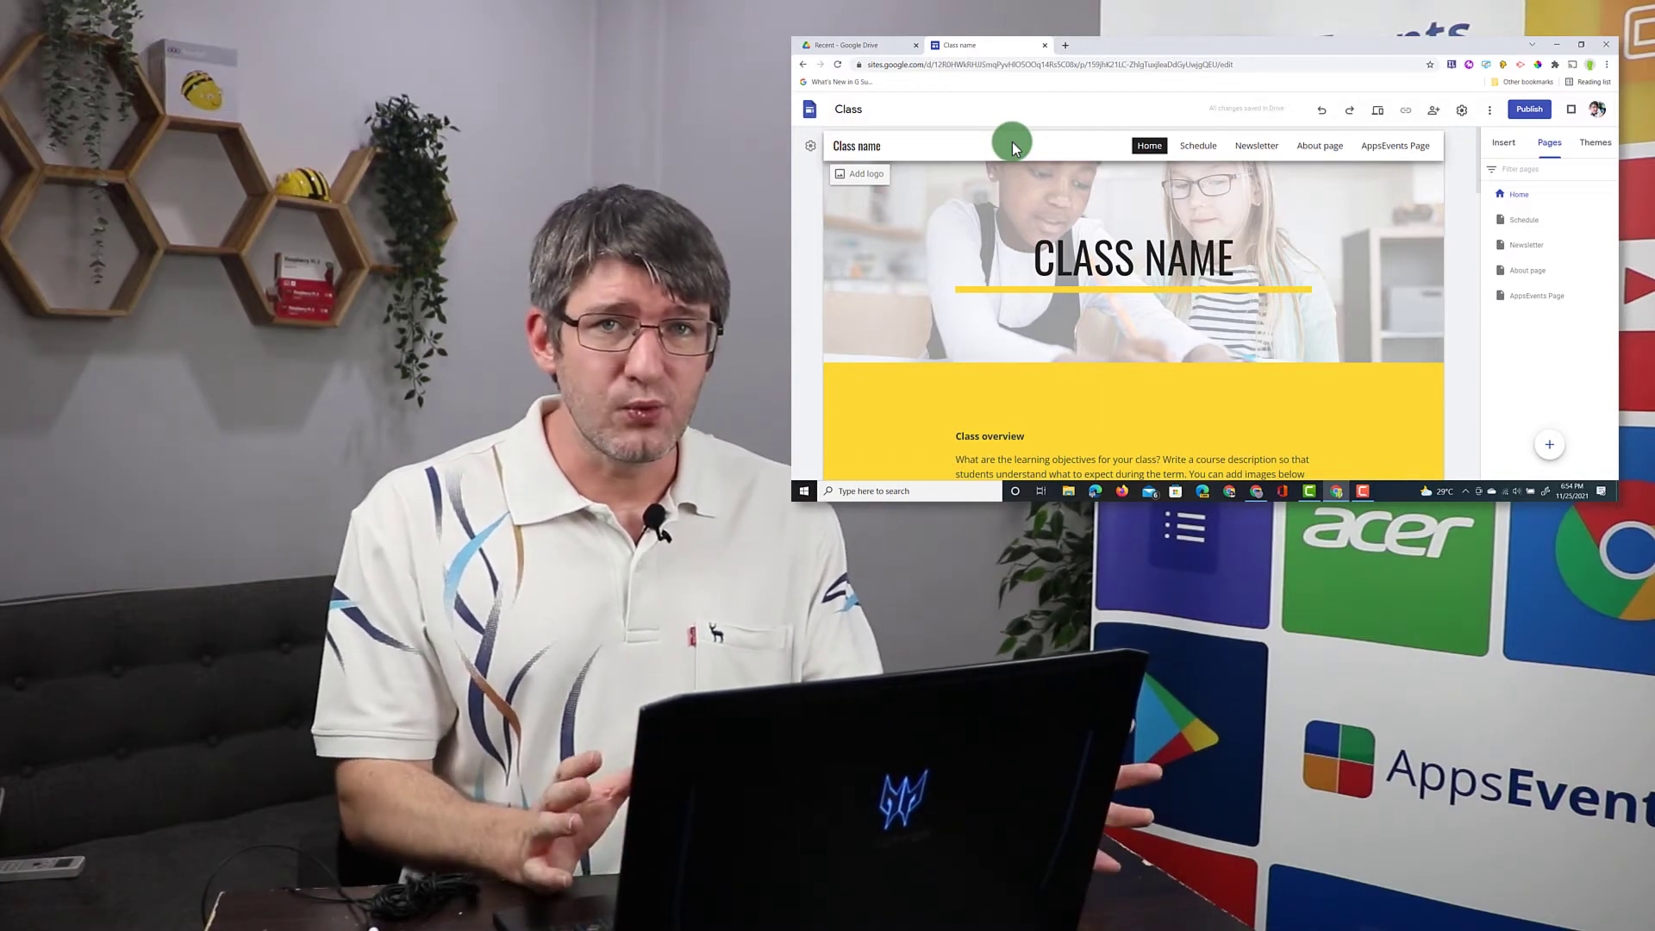
Step: From the site's More menu start Make a copy, choose Selected page(s) and proceed to page picking
{"action": "left_click", "coordinate": [1581, 44]}
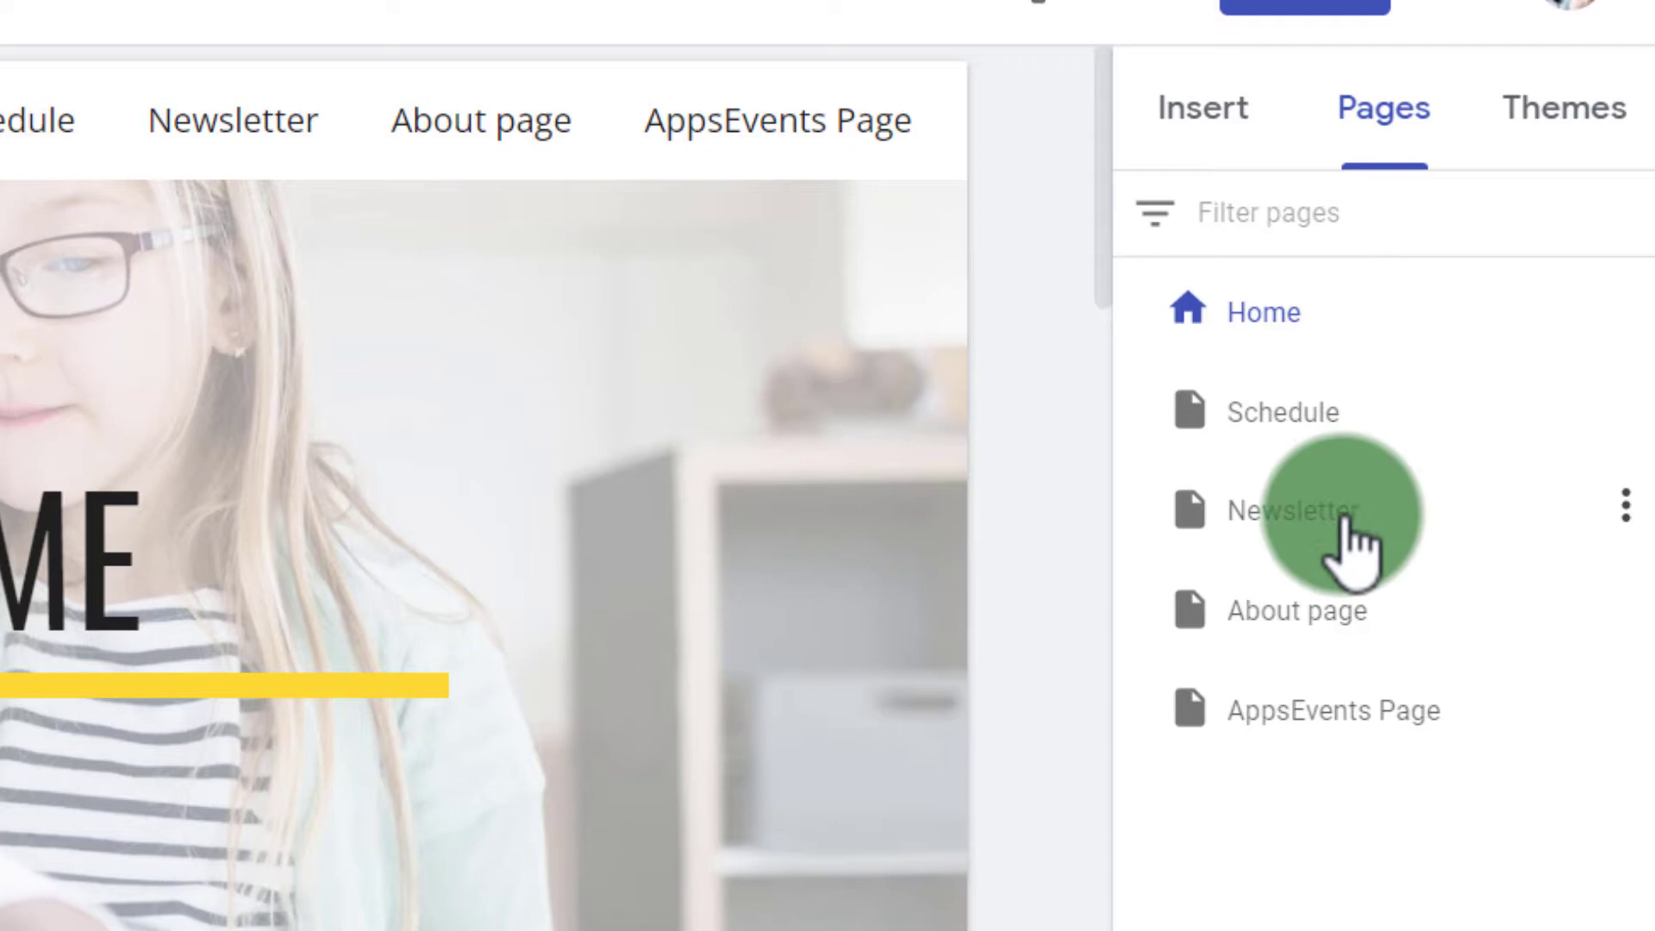
{"action": "mouse_move", "coordinate": [1348, 552]}
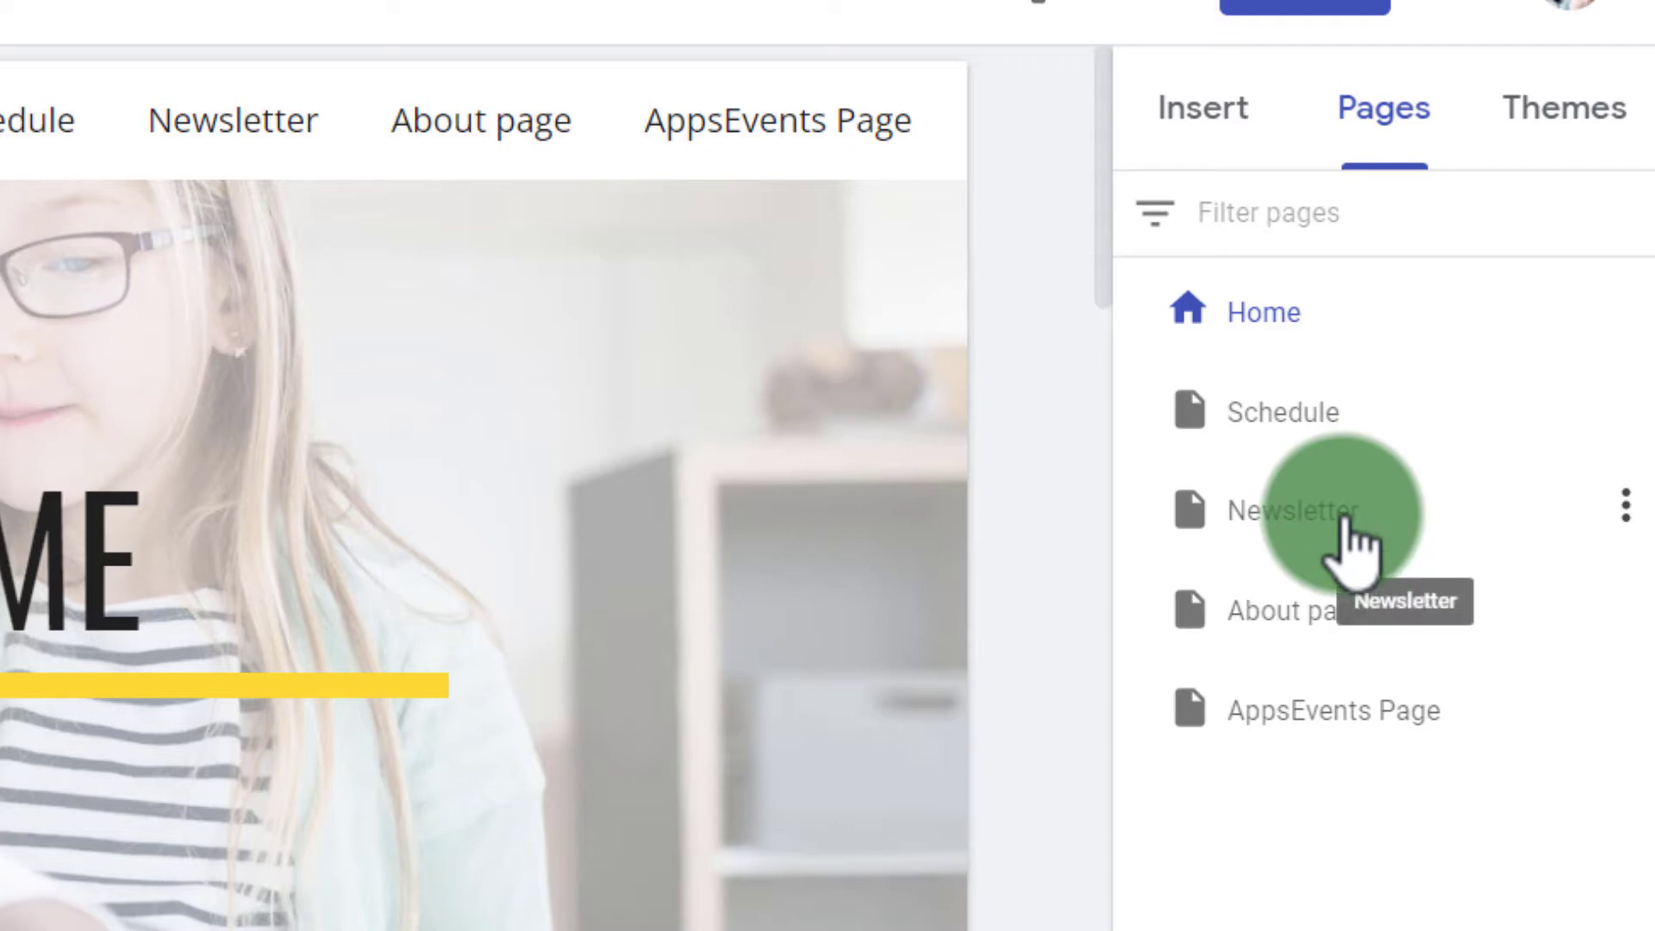
{"action": "mouse_move", "coordinate": [1332, 720]}
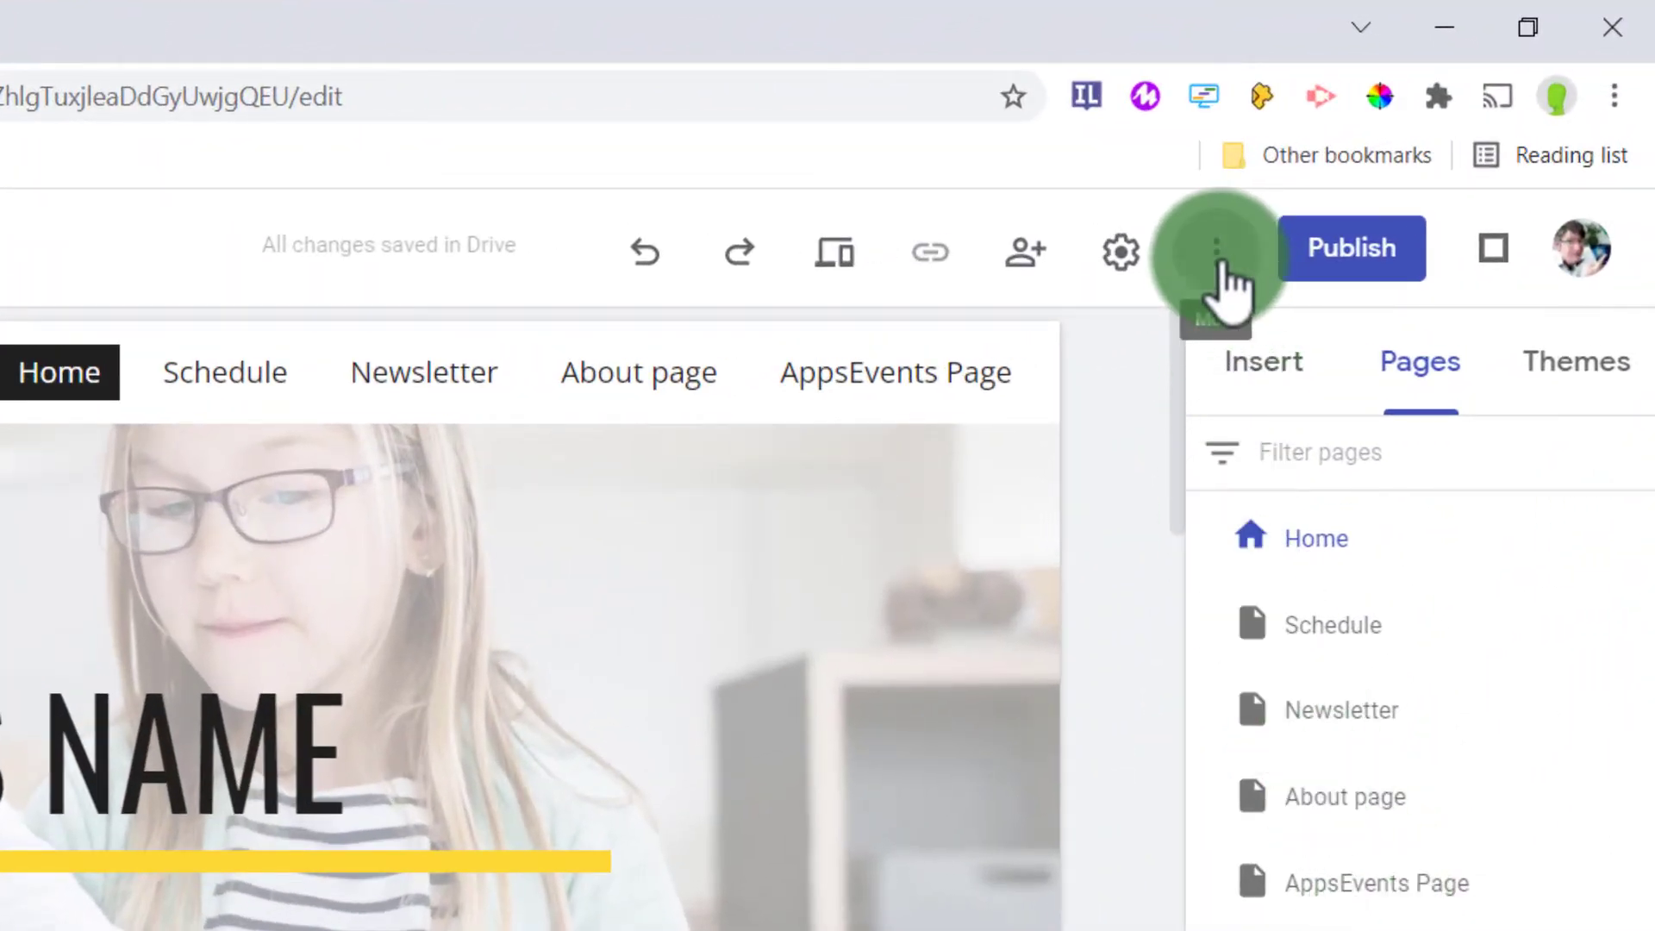
{"action": "left_click", "coordinate": [1217, 248]}
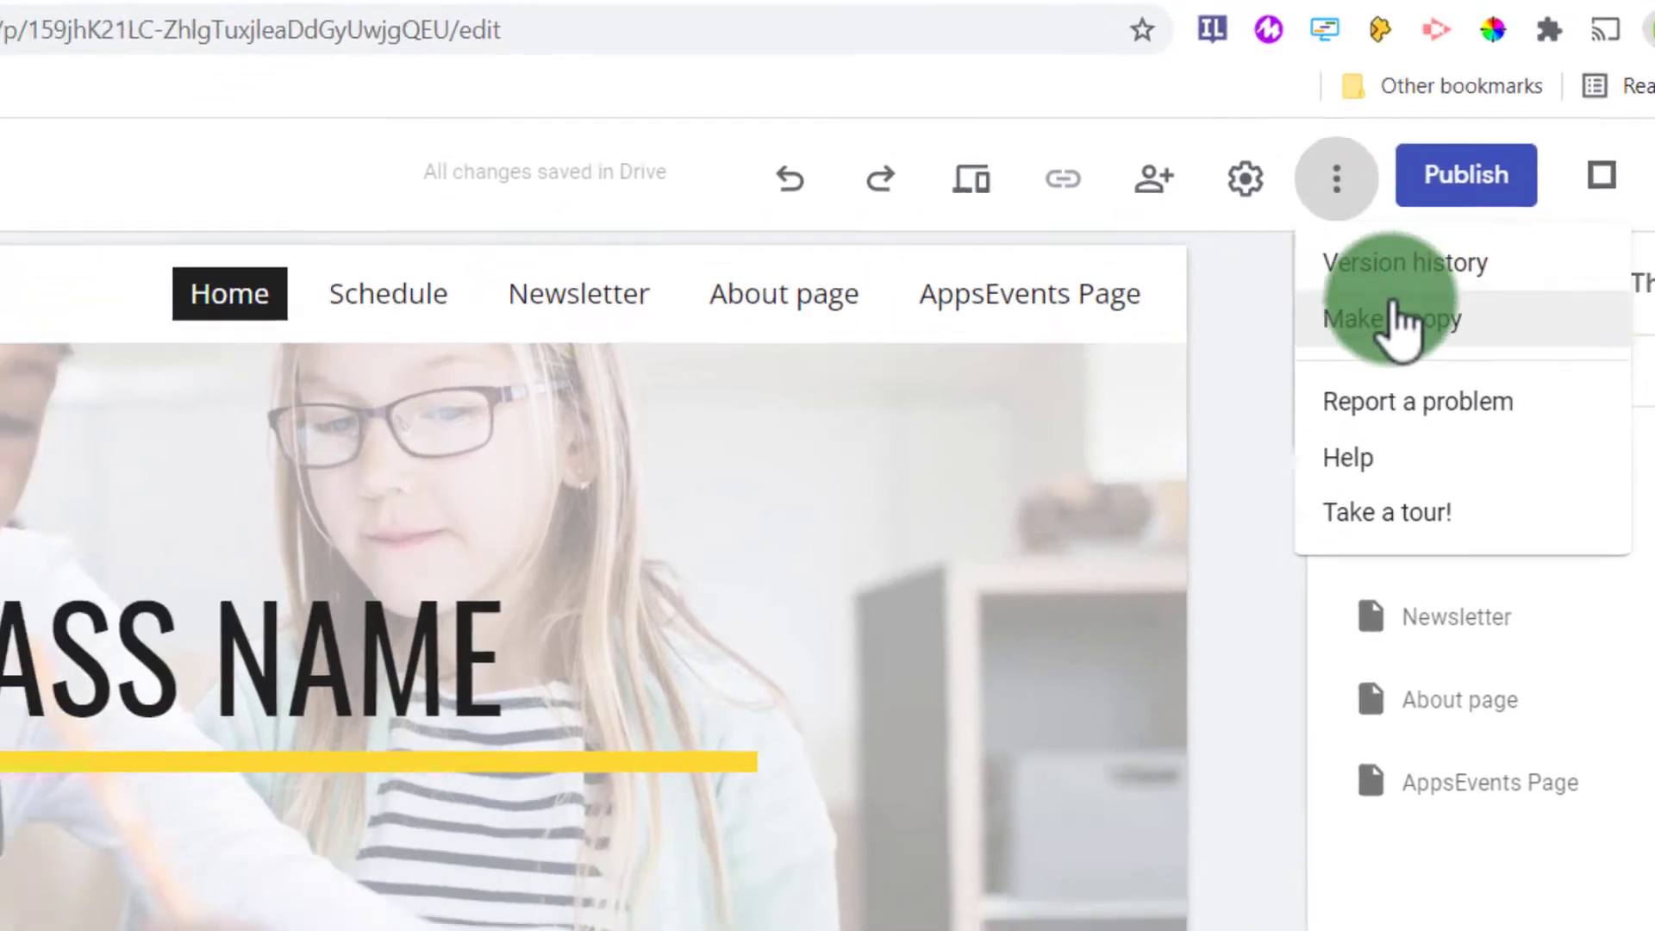
{"action": "left_click", "coordinate": [1391, 319]}
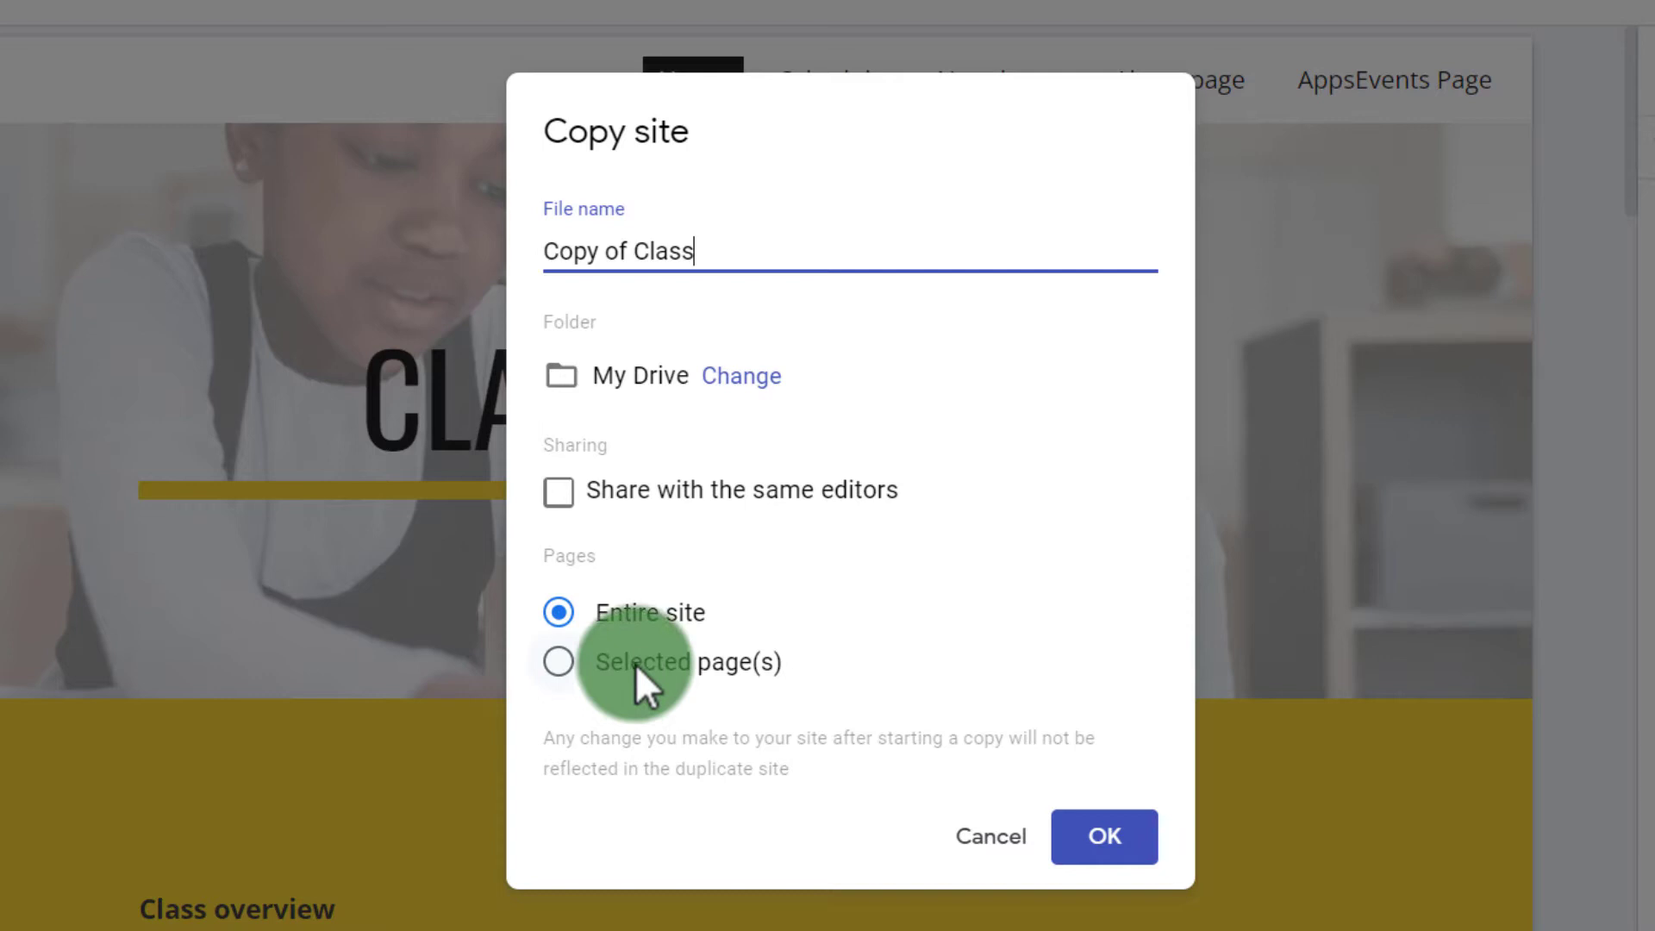
{"action": "left_click", "coordinate": [559, 661]}
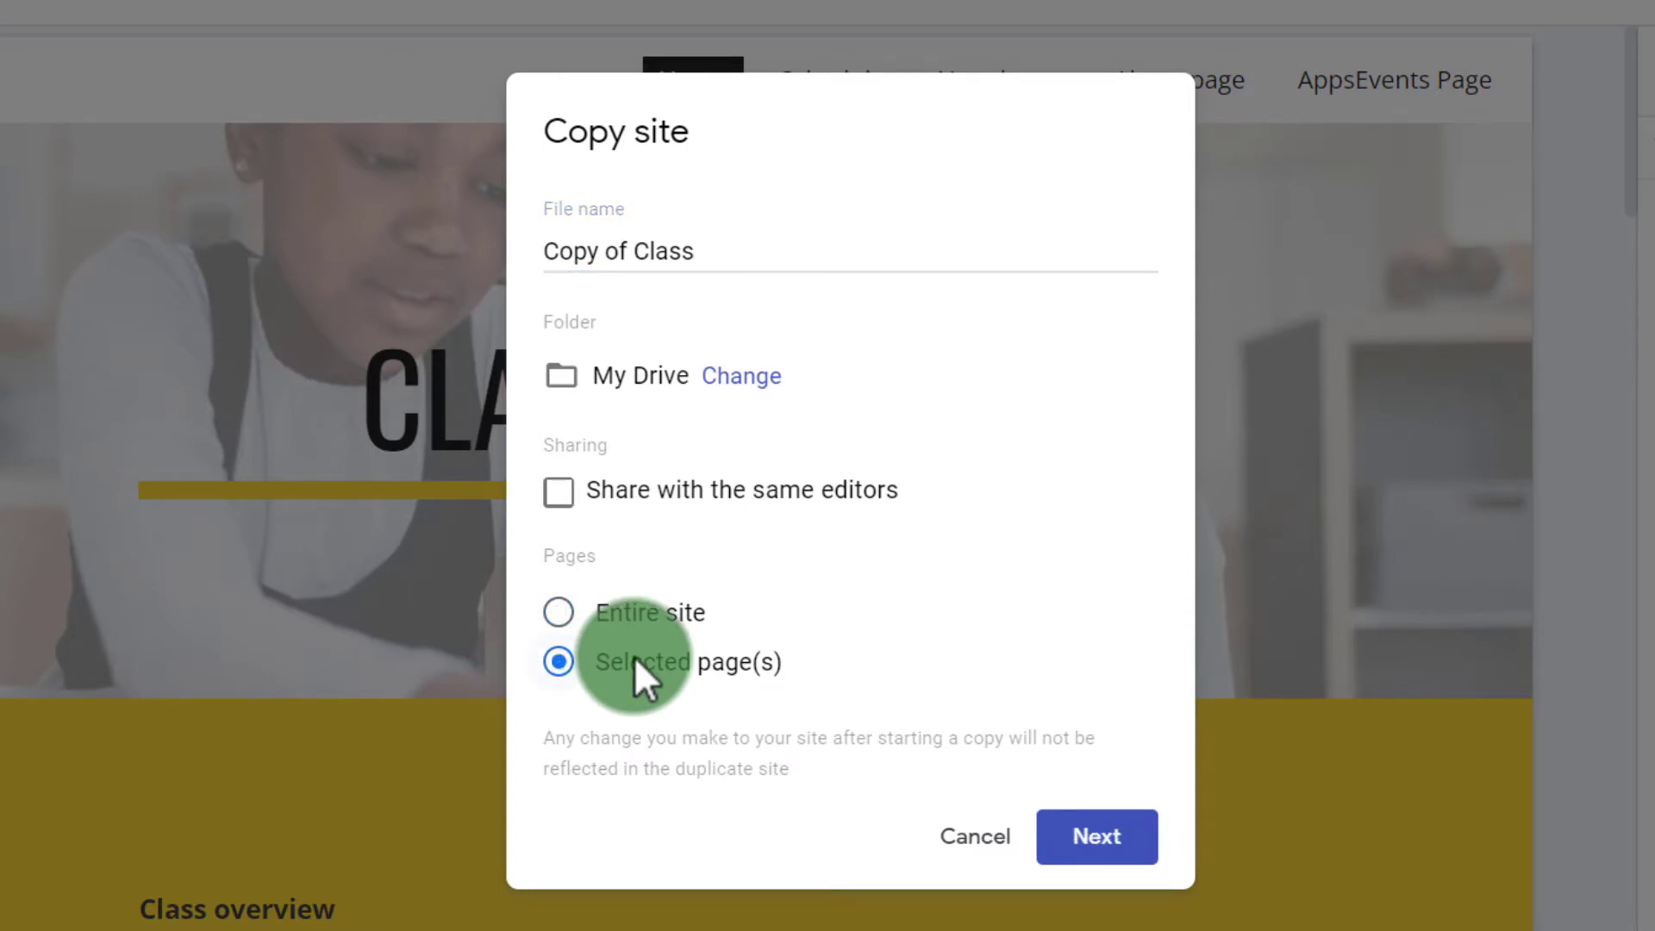
{"action": "left_click", "coordinate": [1096, 836]}
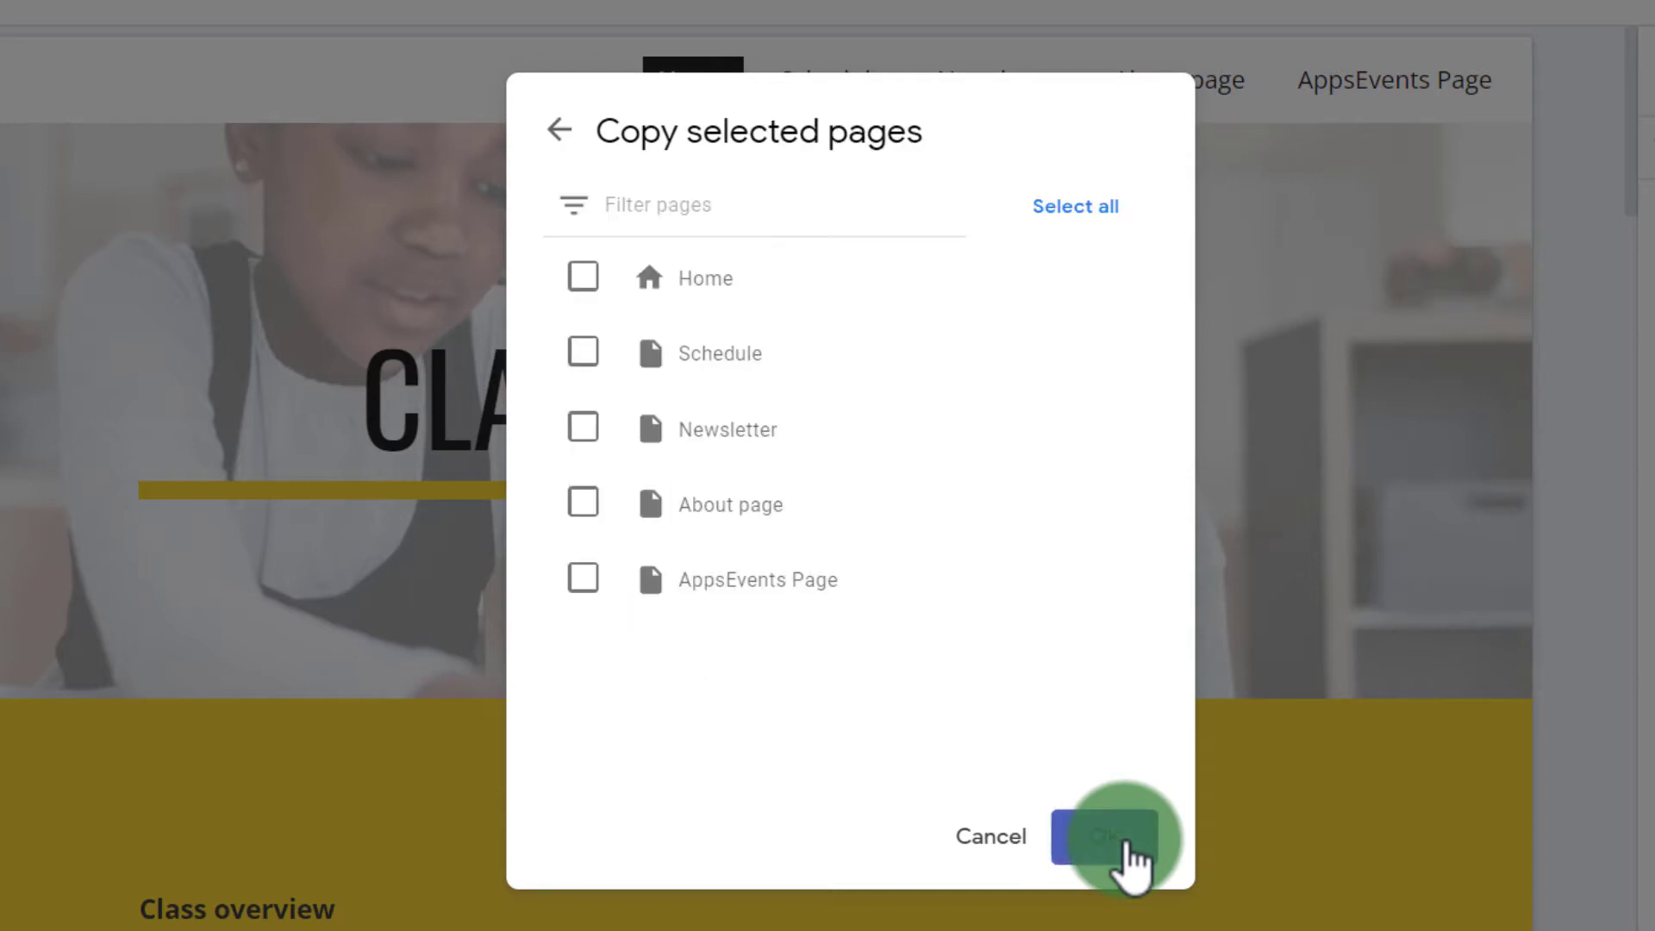
Step: Tick Home, About page and AppsEvents Page and confirm to start the copy
{"action": "left_click", "coordinate": [1107, 836]}
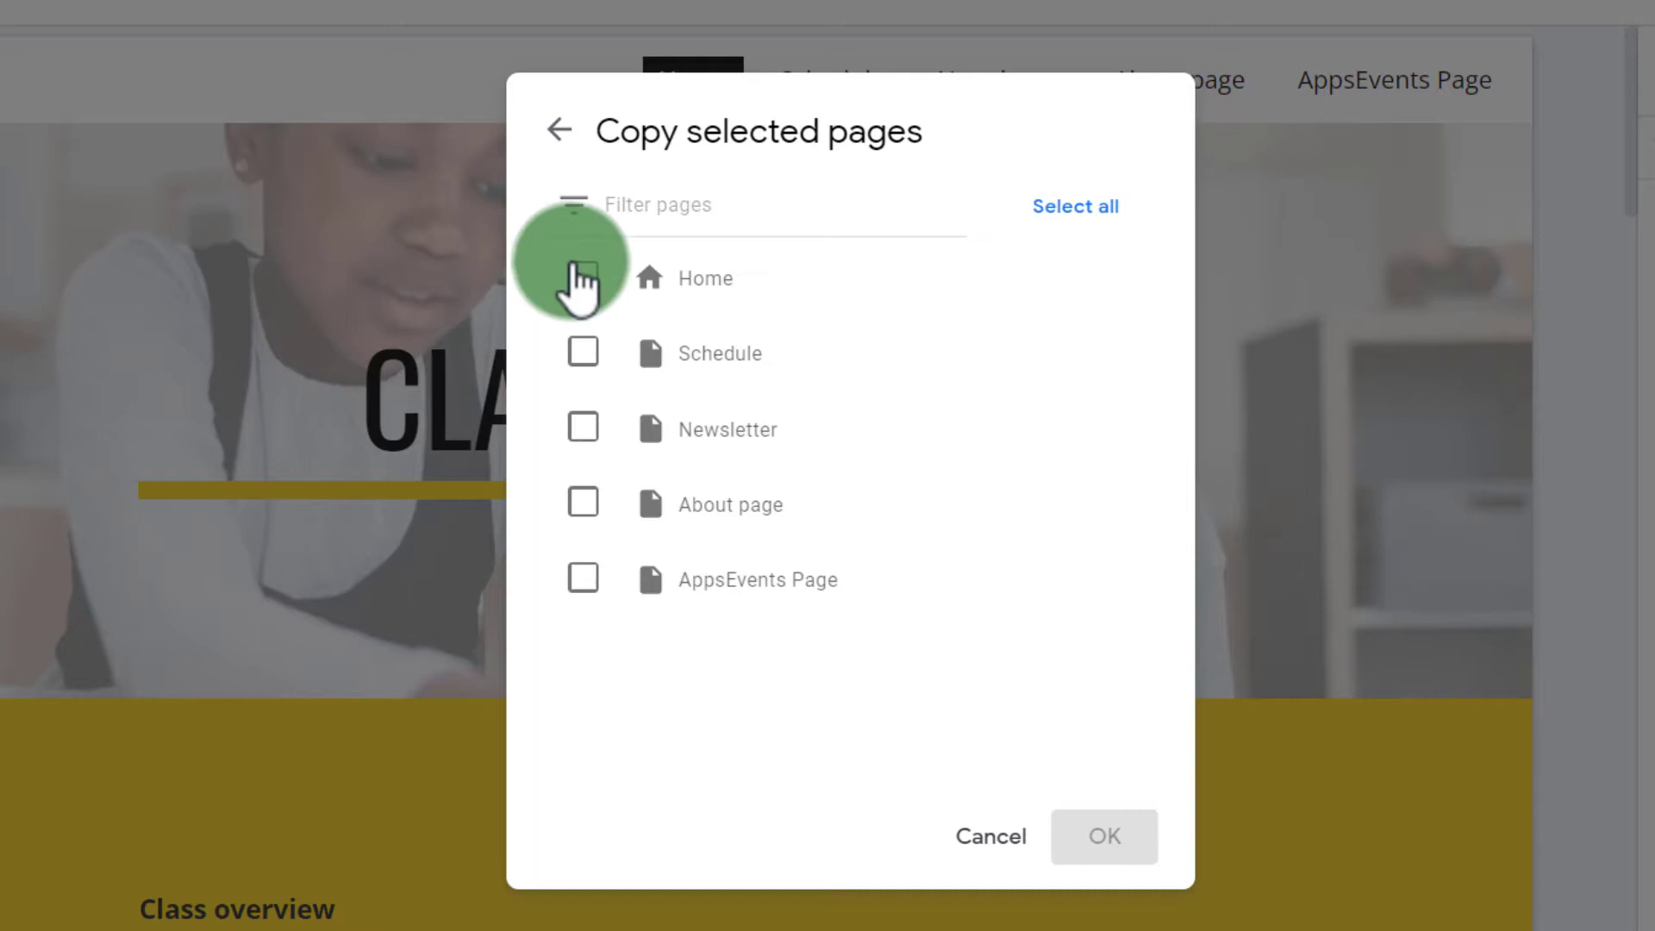
{"action": "left_click", "coordinate": [582, 504]}
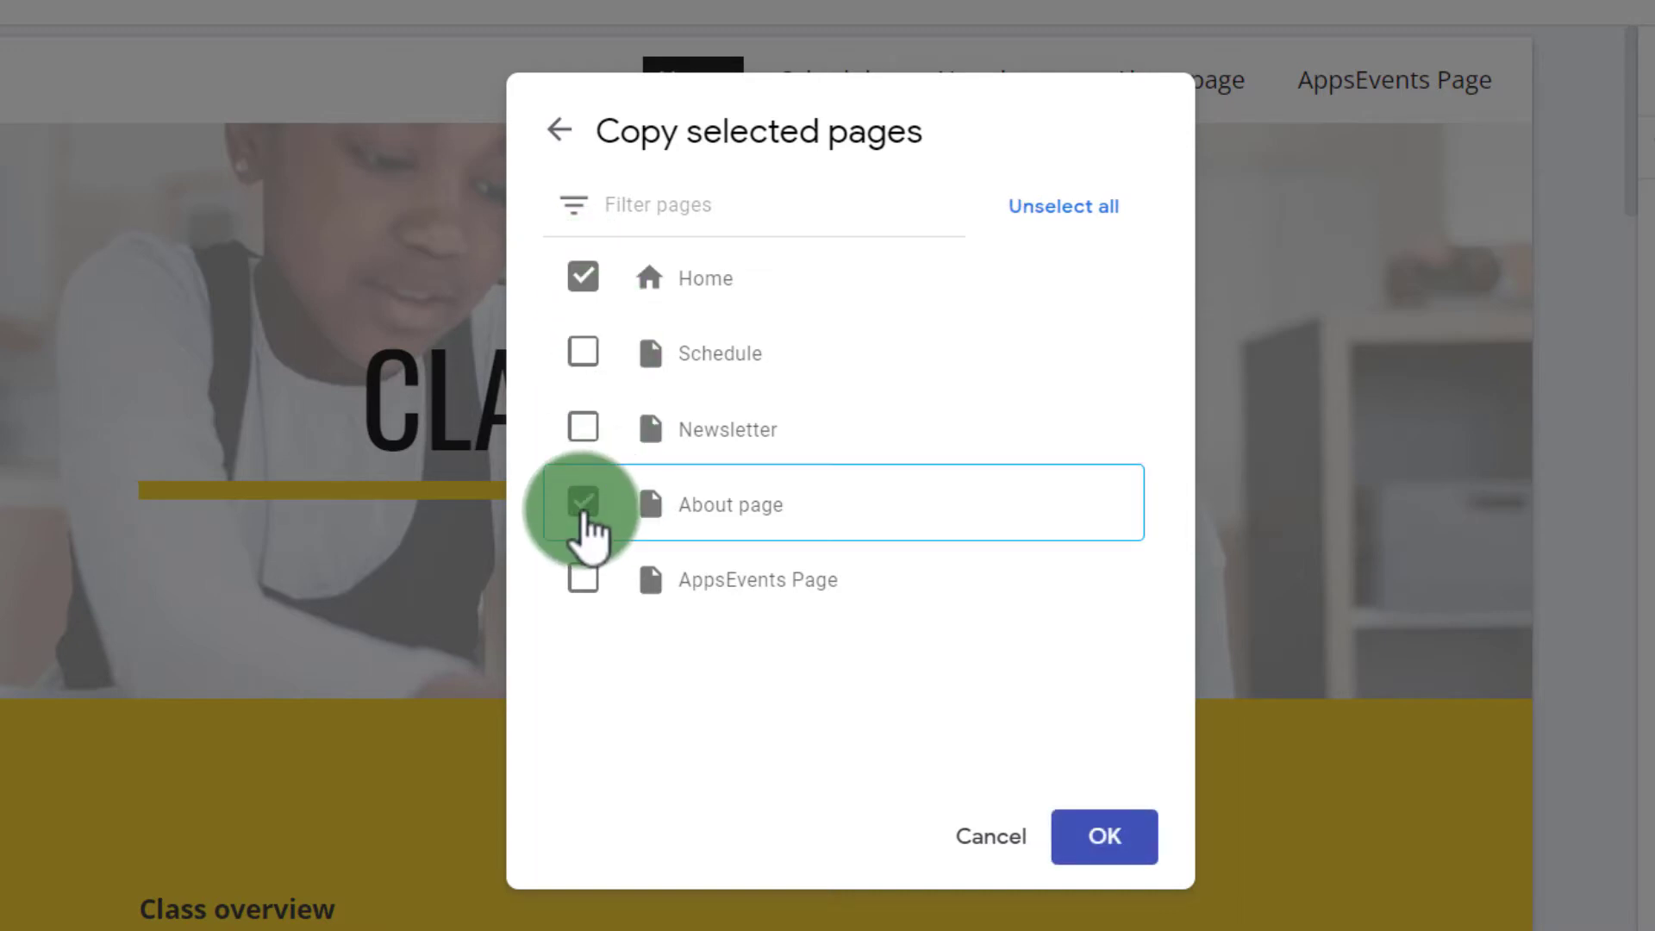
{"action": "left_click", "coordinate": [583, 579]}
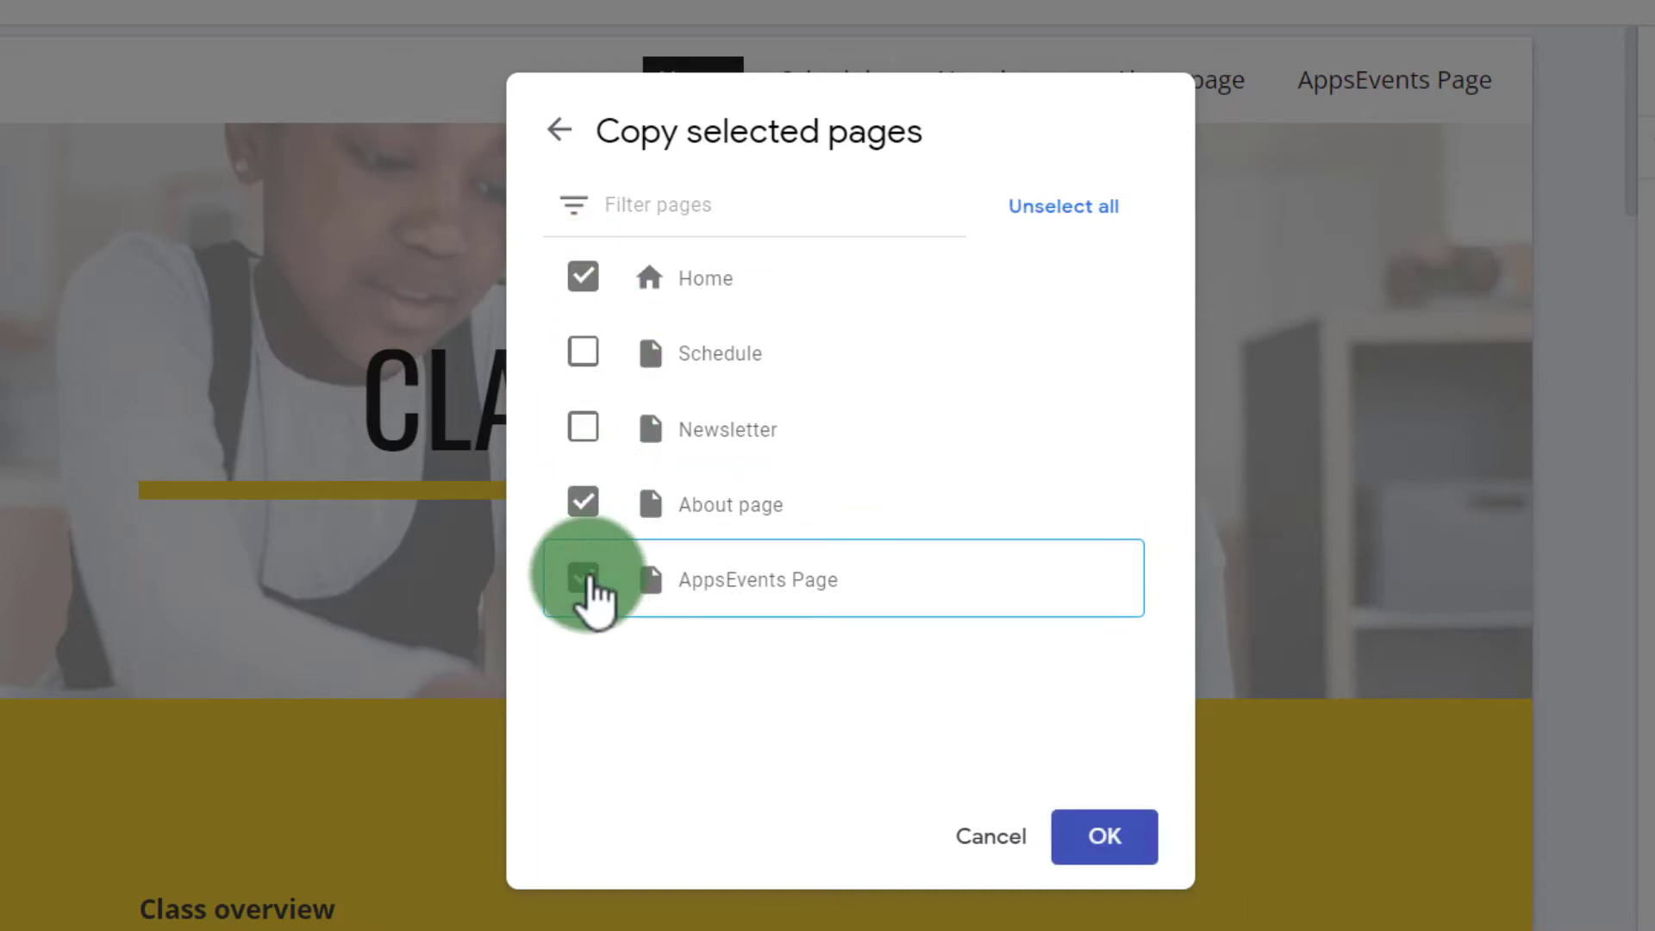
{"action": "left_click", "coordinate": [583, 580]}
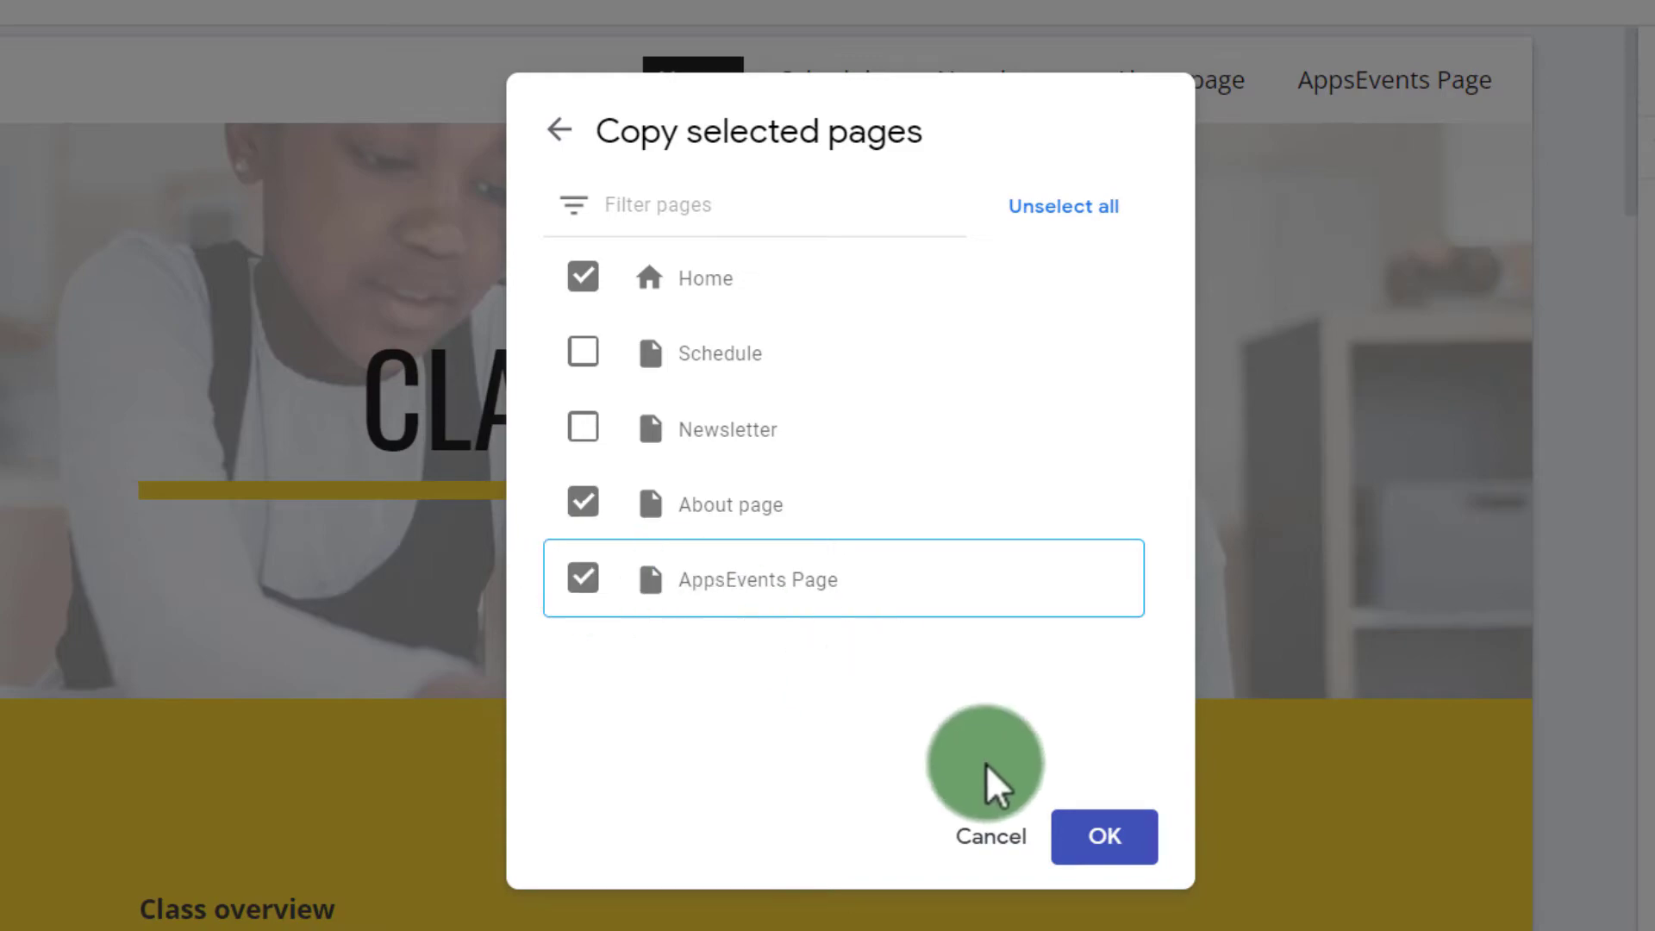
{"action": "left_click", "coordinate": [1105, 838]}
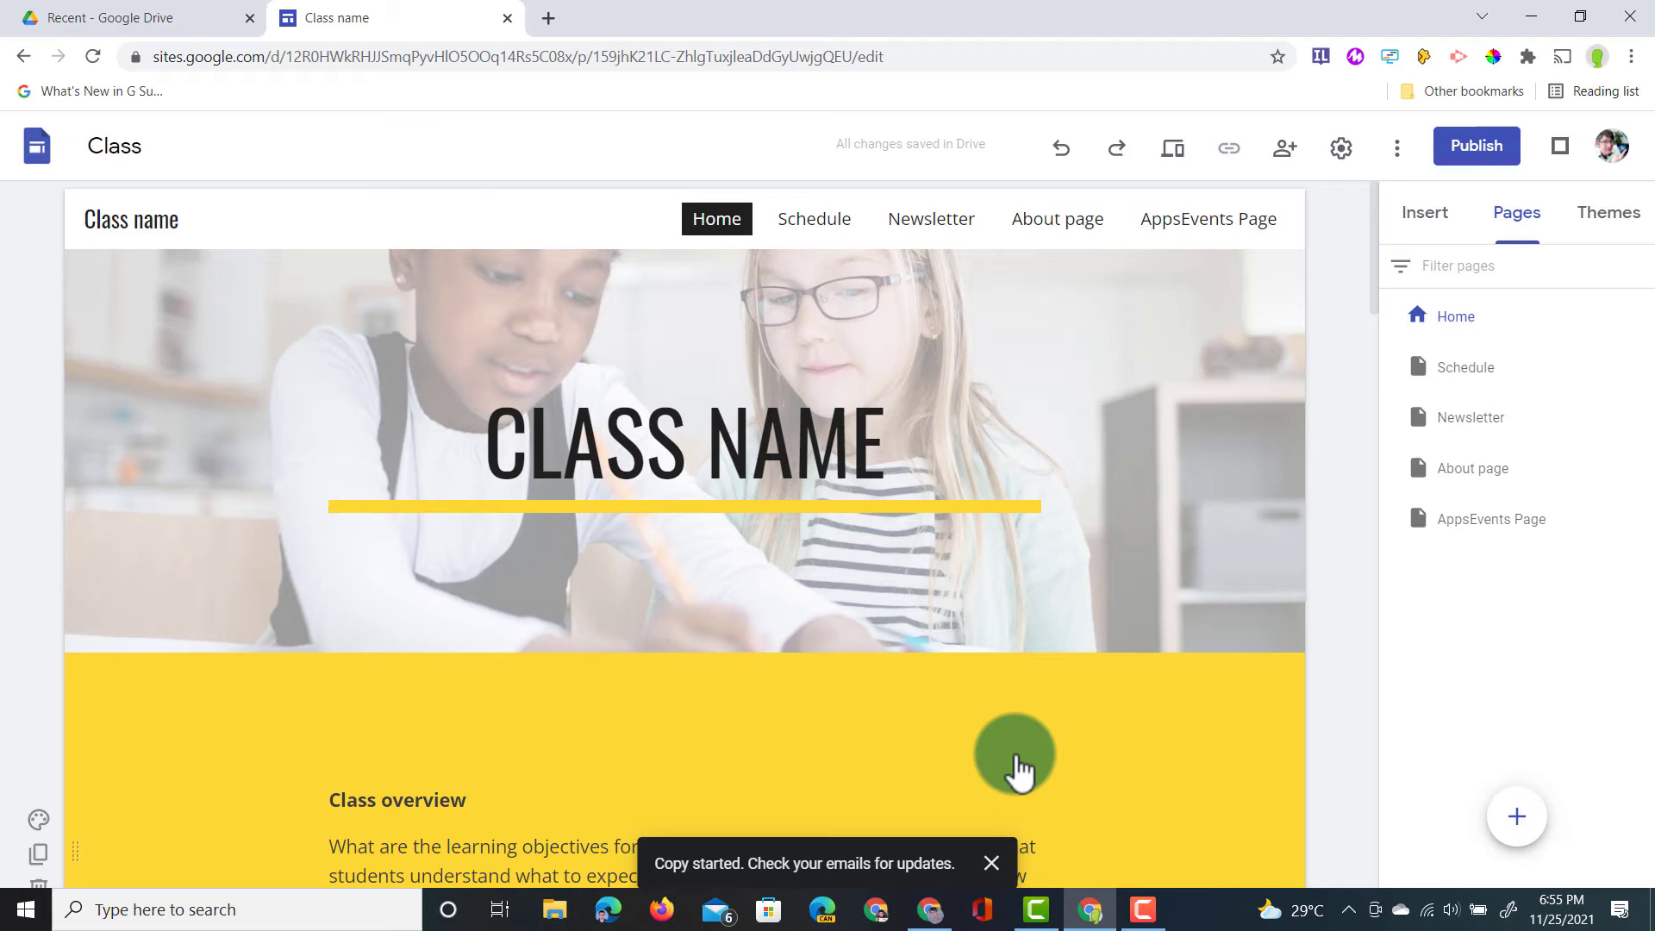
{"action": "mouse_move", "coordinate": [253, 16]}
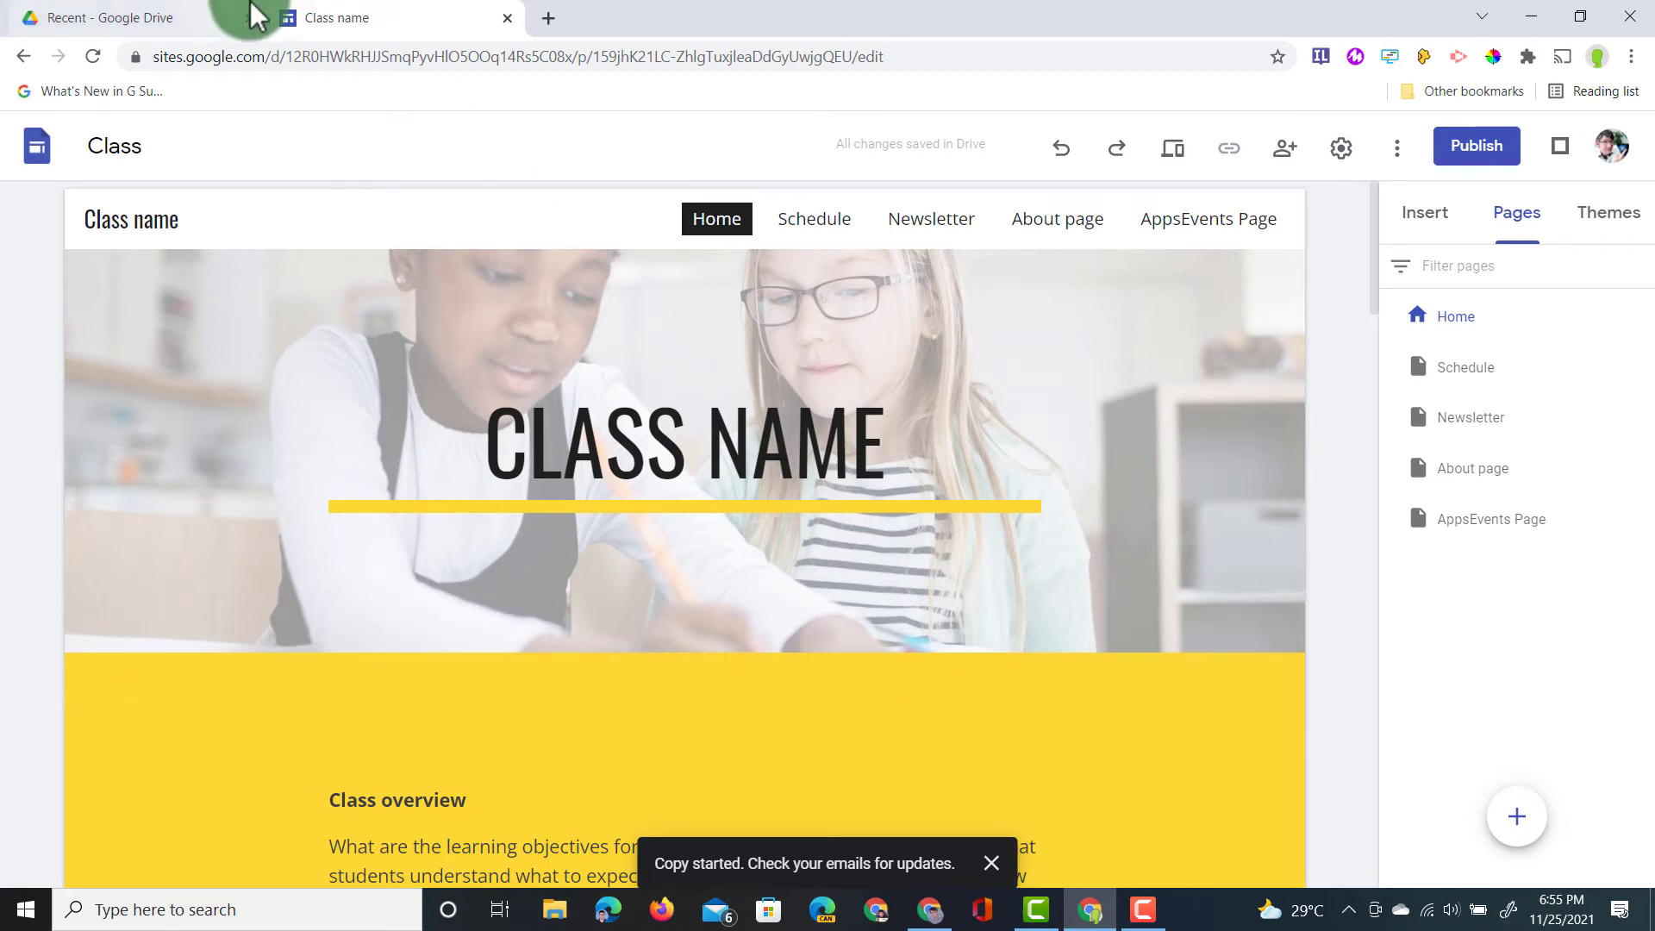
Step: Switch to the Recent - Google Drive browser tab where Copy of Class appears
{"action": "left_click", "coordinate": [112, 17]}
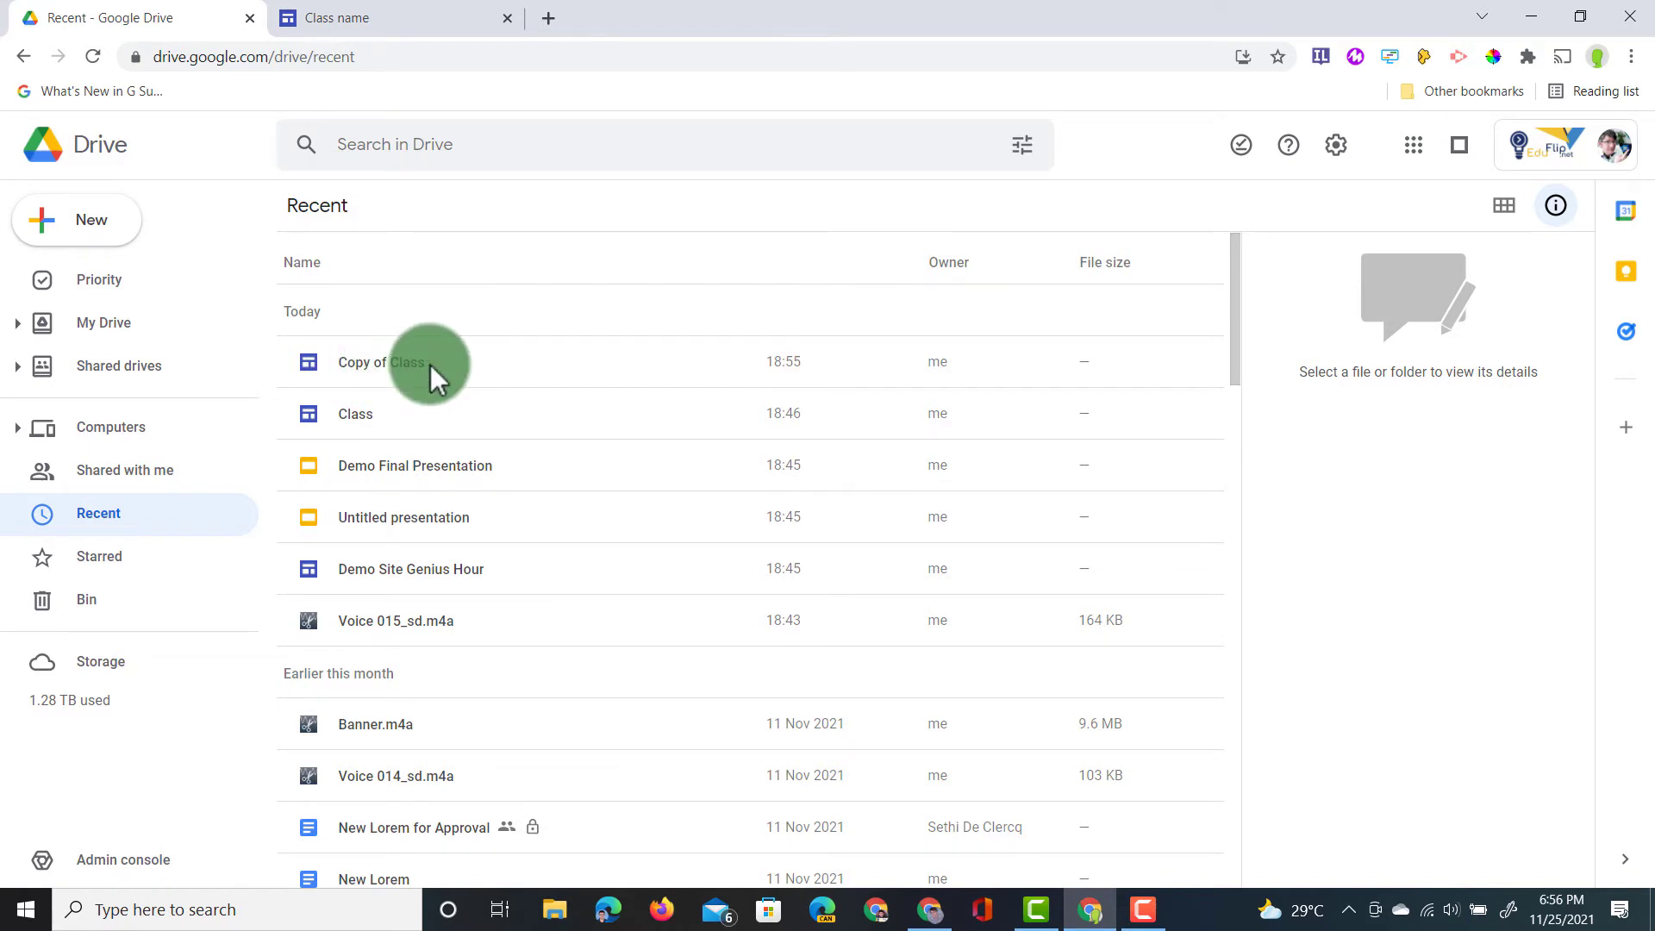
Step: Open Copy of Class from Drive and show its Pages list: Home, About page, AppsEvents Page
{"action": "double_click", "coordinate": [379, 362]}
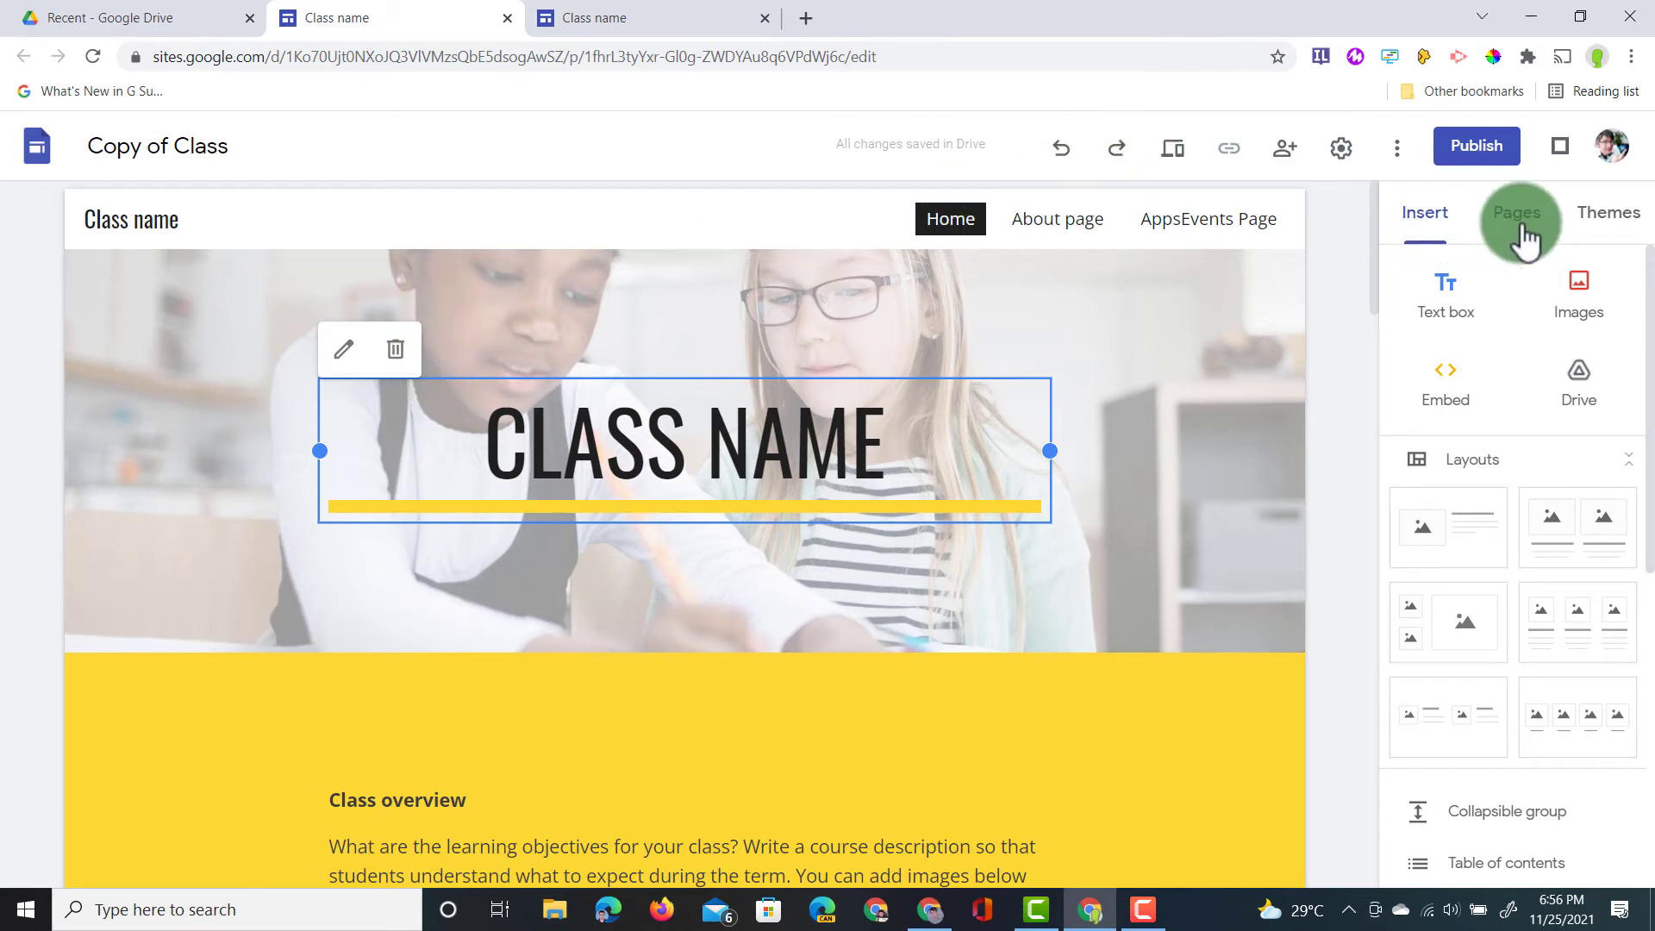
{"action": "left_click", "coordinate": [1516, 212]}
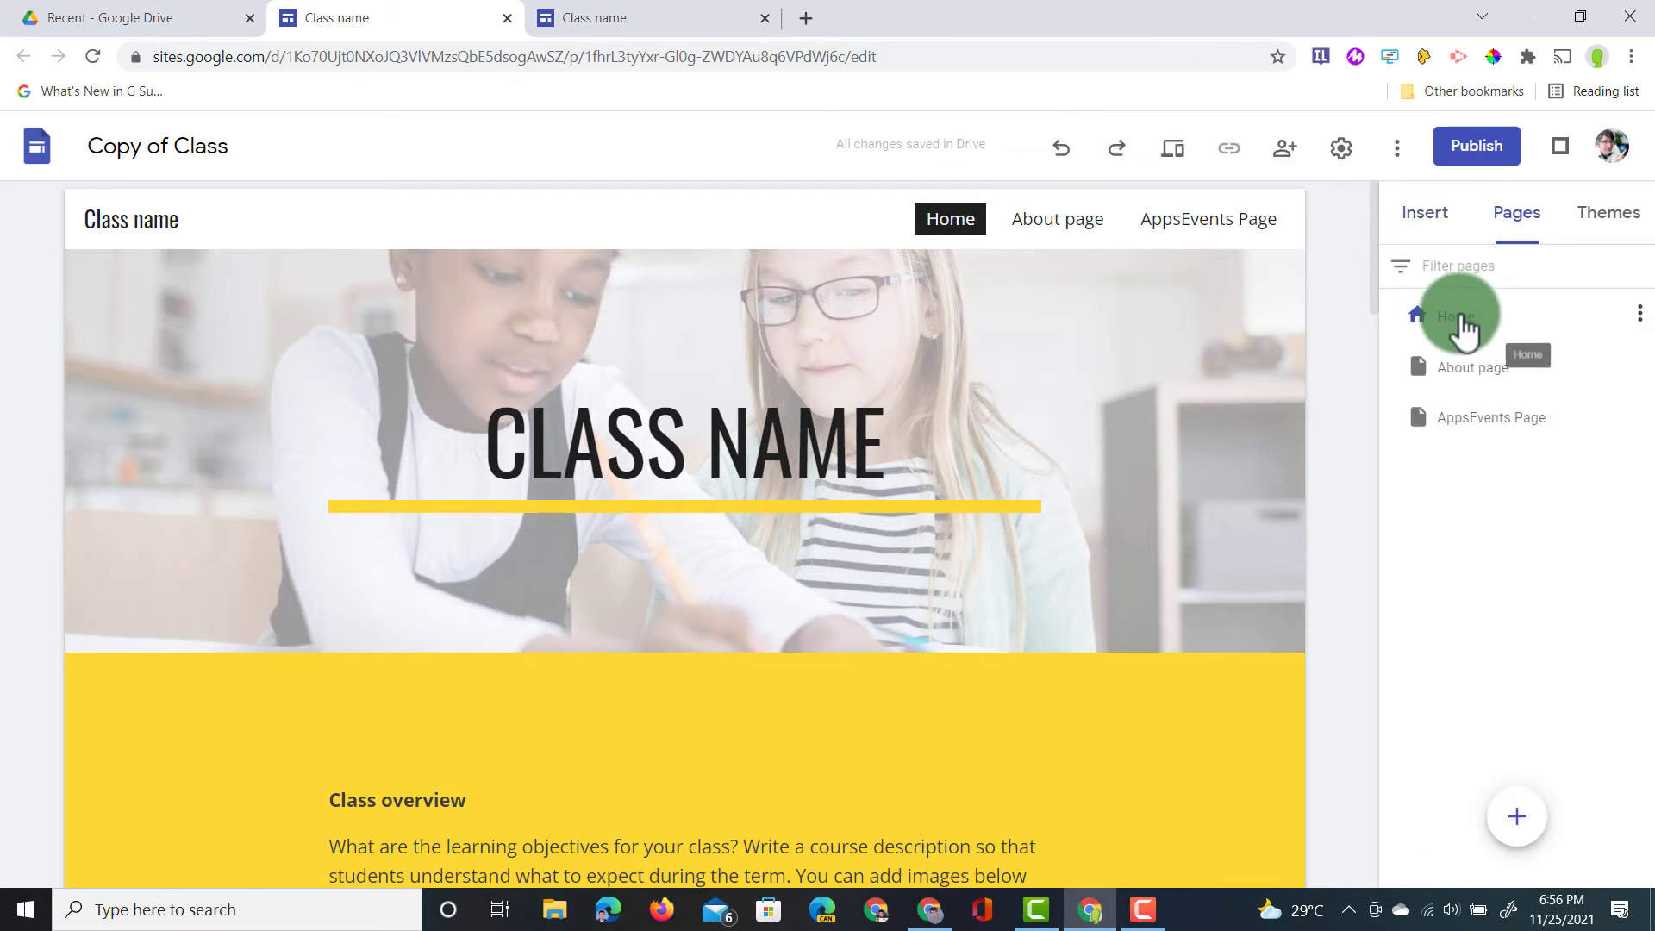